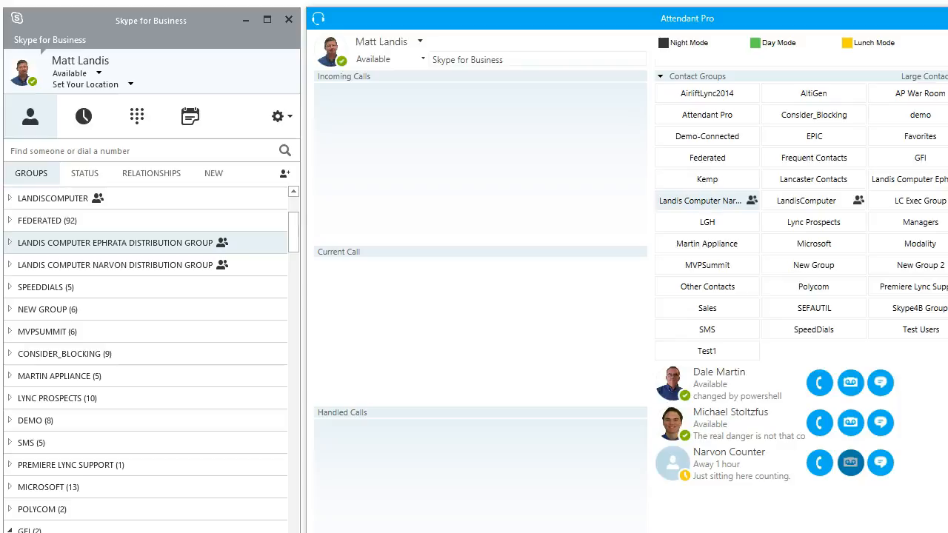
mouse_move(770, 383)
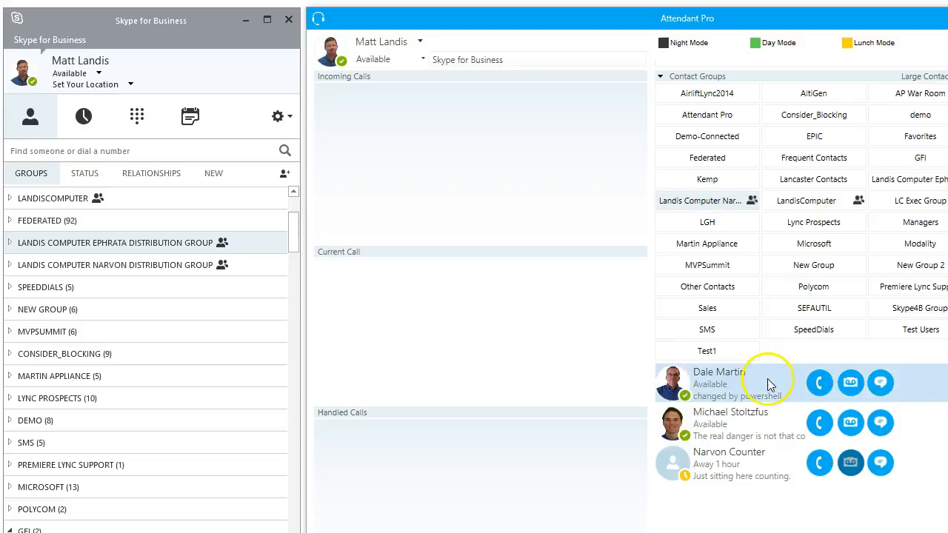
mouse_move(545, 217)
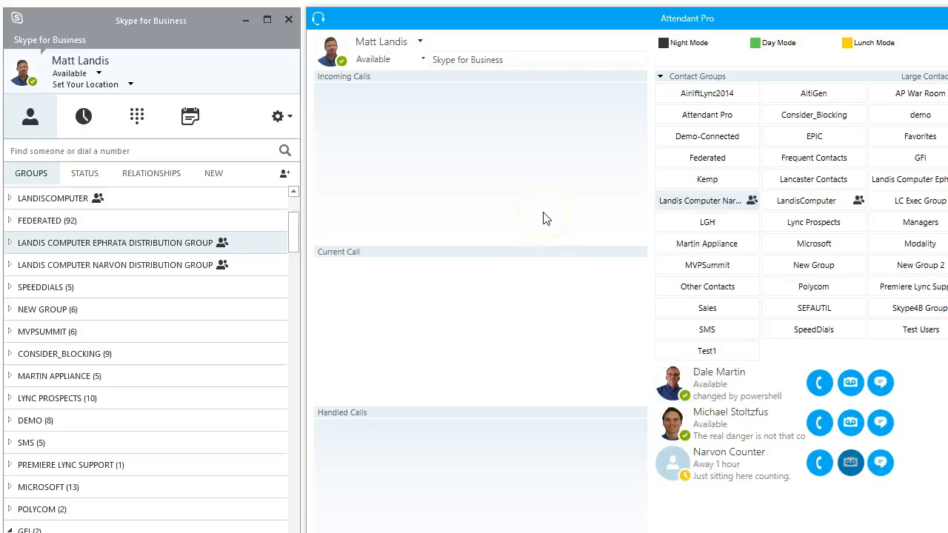
mouse_move(686, 43)
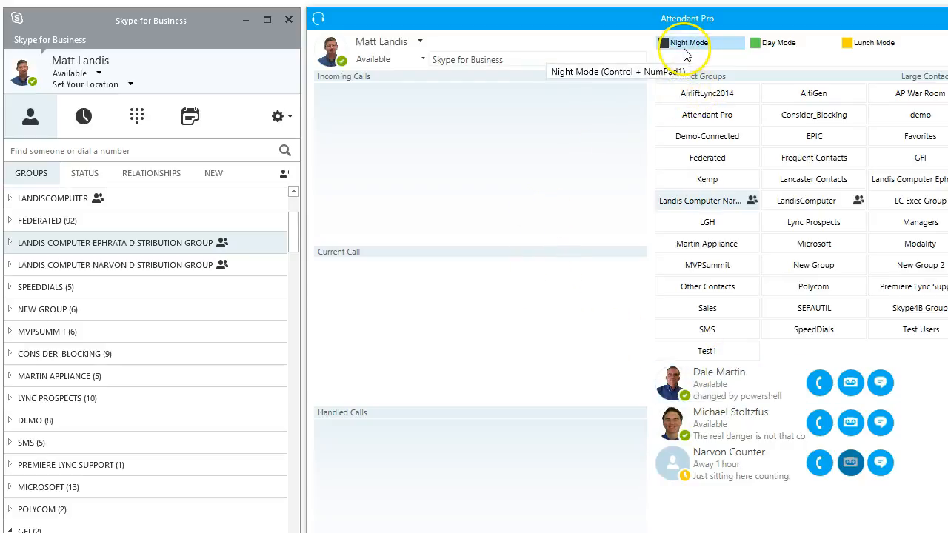
Step: Switch on night-mode voicemail forwarding and type 'typing away Microsoft word' after 'Front desk' in Word
click(685, 42)
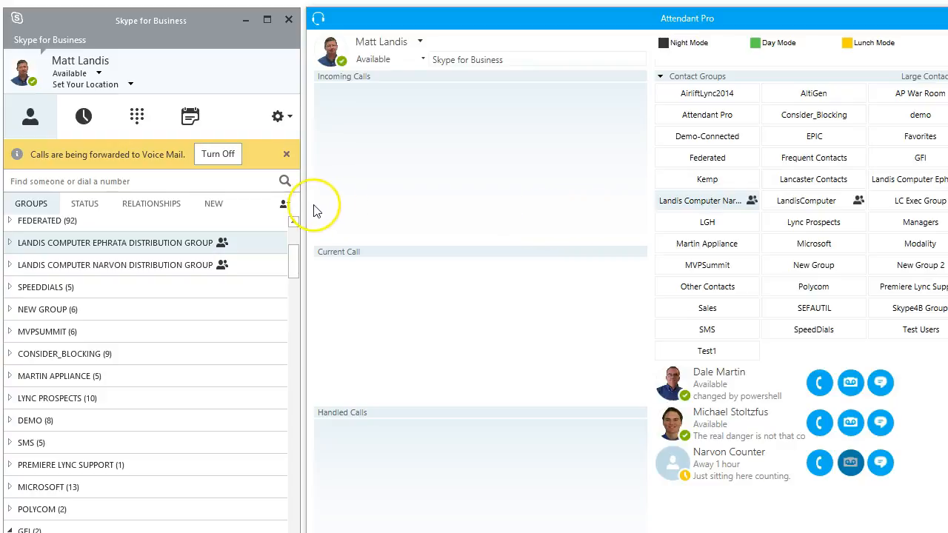
mouse_move(353, 216)
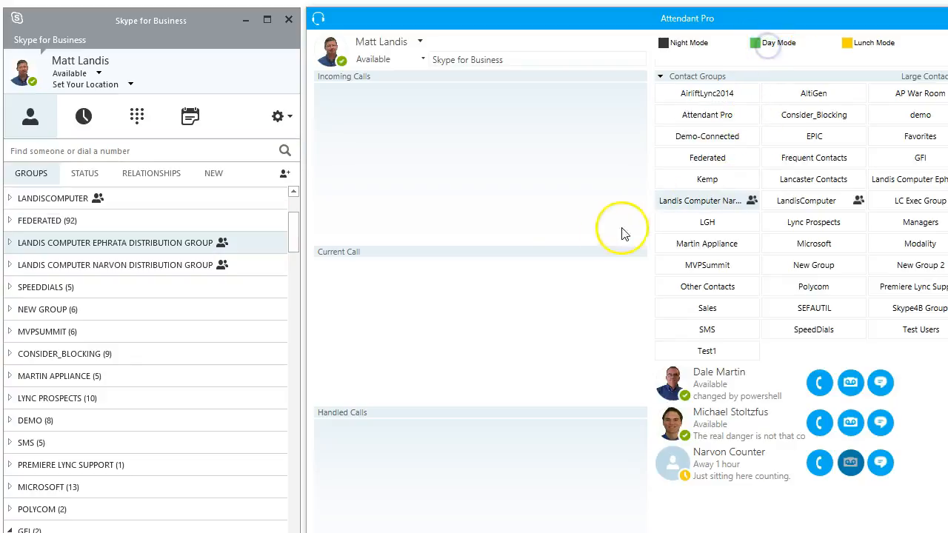
mouse_move(460, 209)
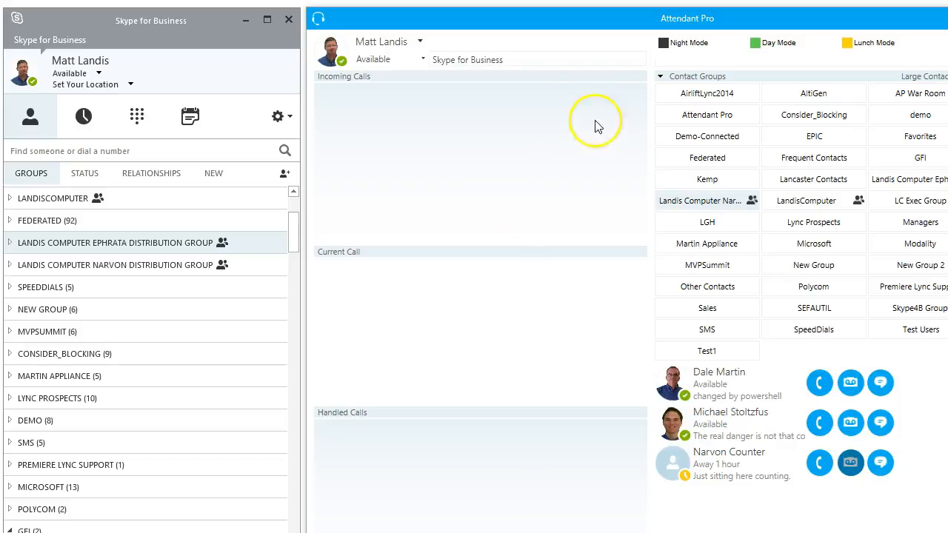
mouse_move(674, 42)
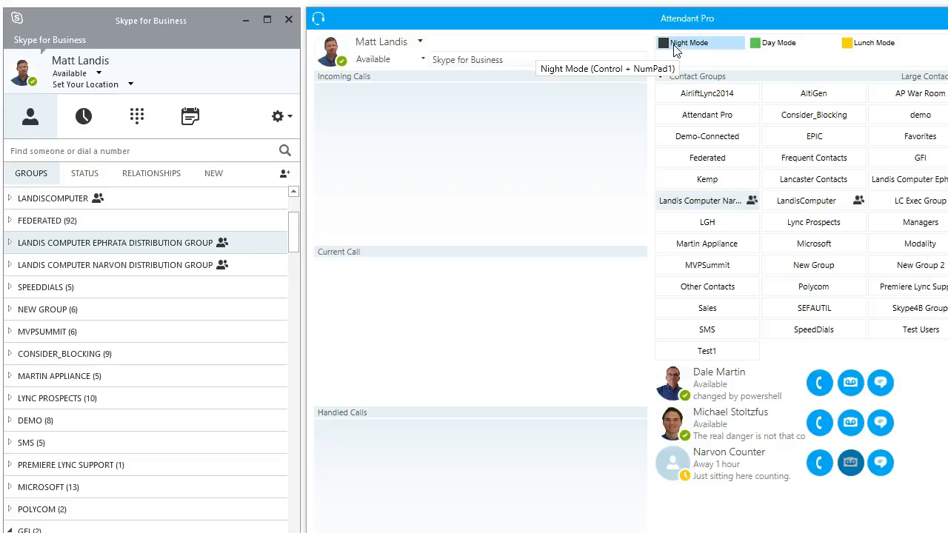
mouse_move(620, 108)
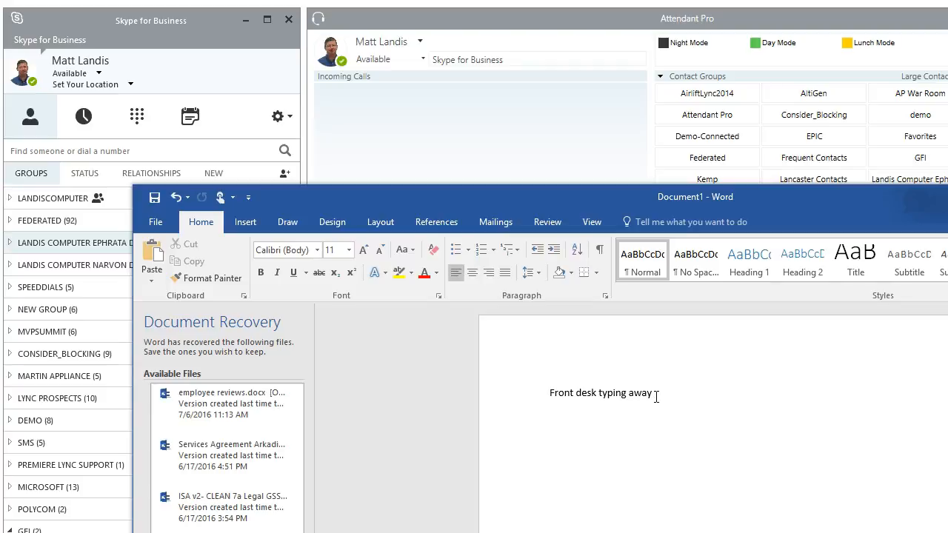
text(j)
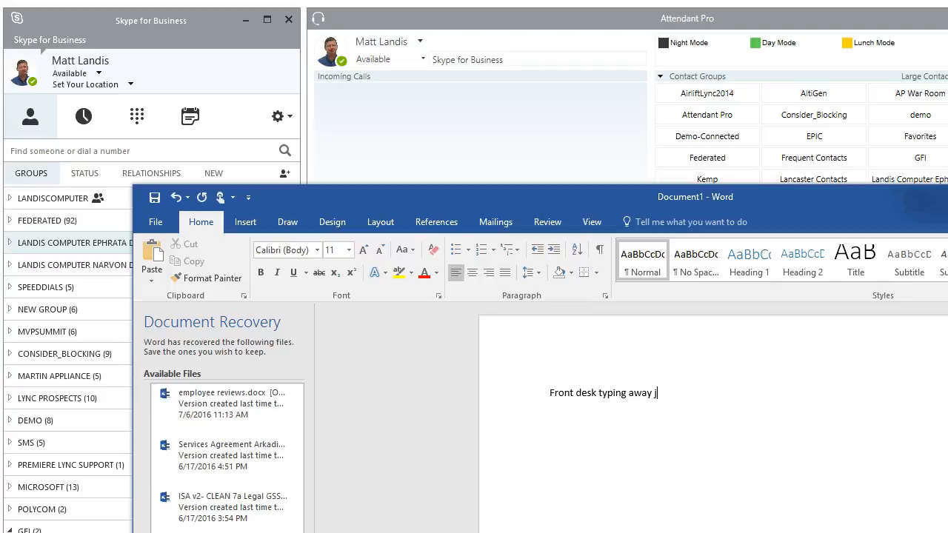
text(mis)
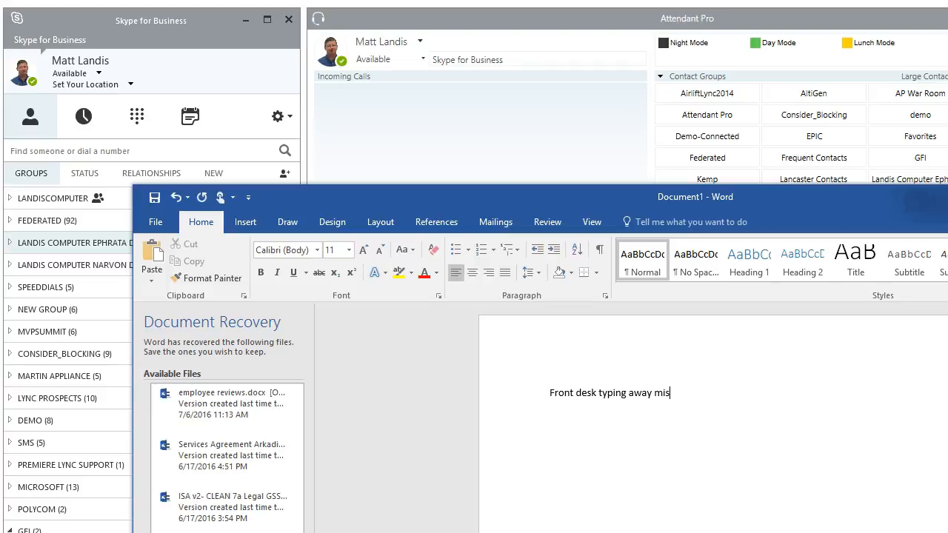
text(microsoft word)
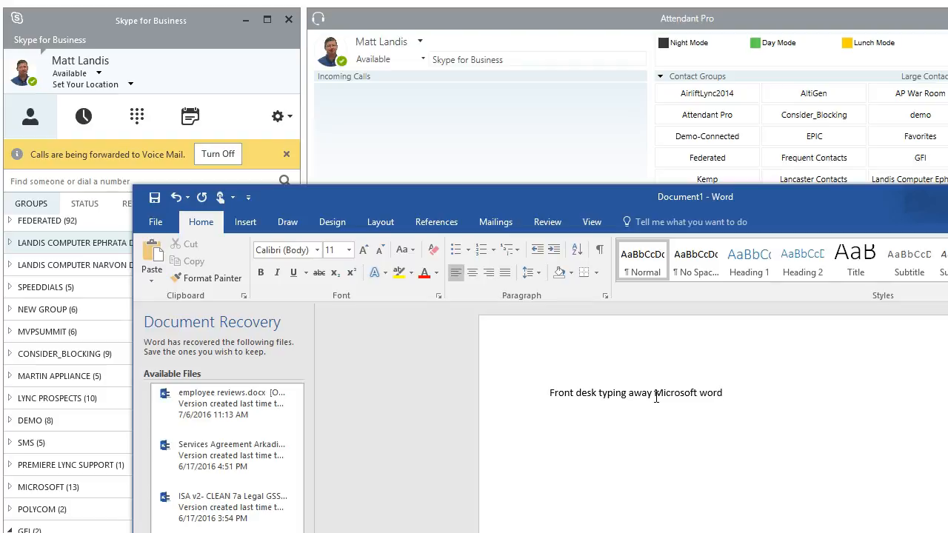
text(ty)
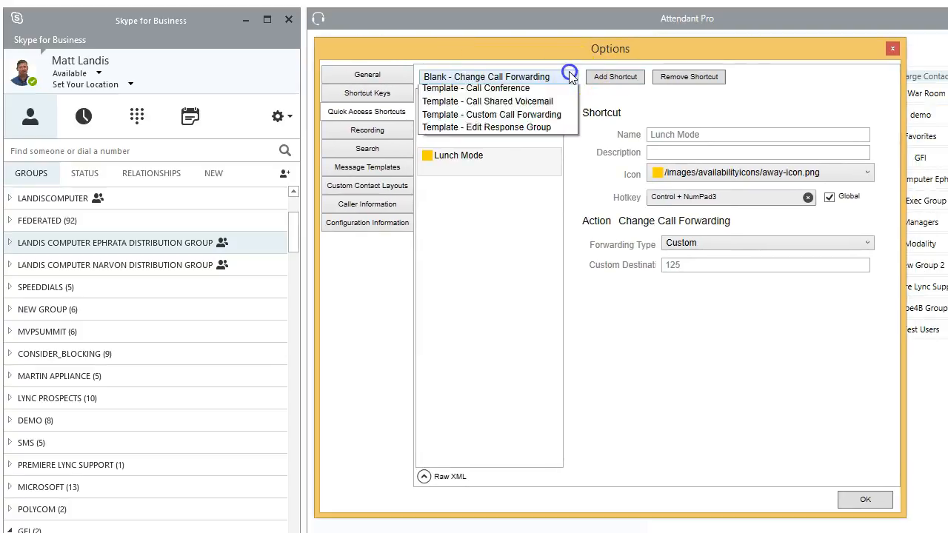
Step: Keep the Blank - Change Call Forwarding template for the Lunch Mode shortcut
click(487, 77)
text(Step Aw)
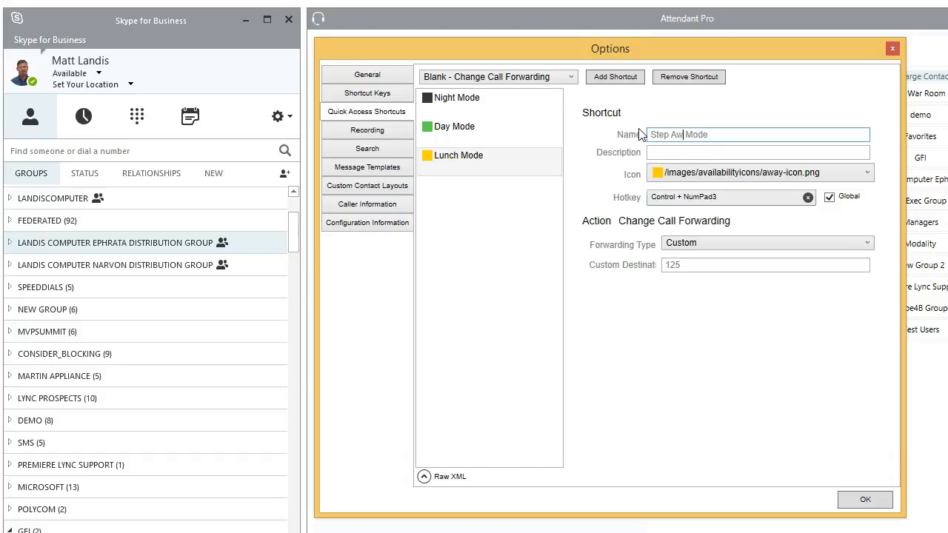
Step: Commit the name 'Step Away Mode' and move into the shortcut's Description field
click(757, 153)
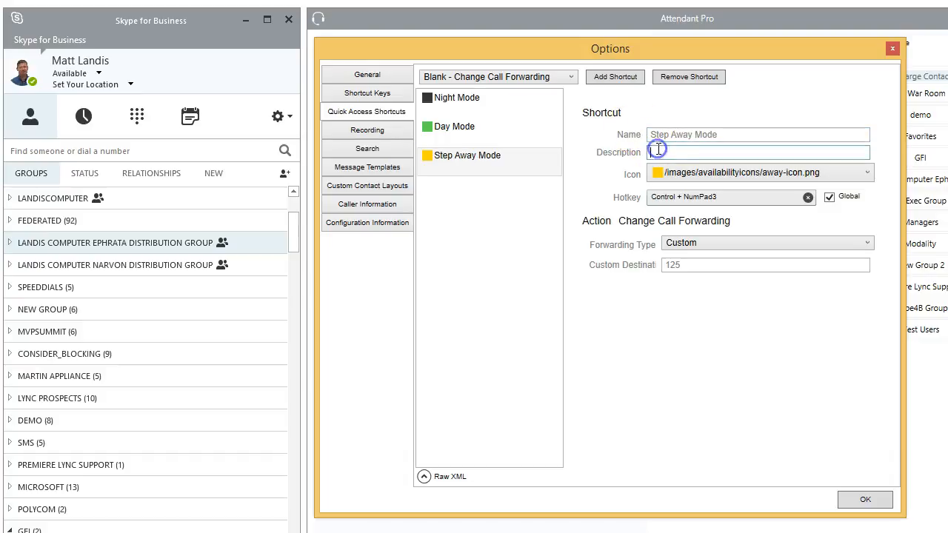
click(759, 172)
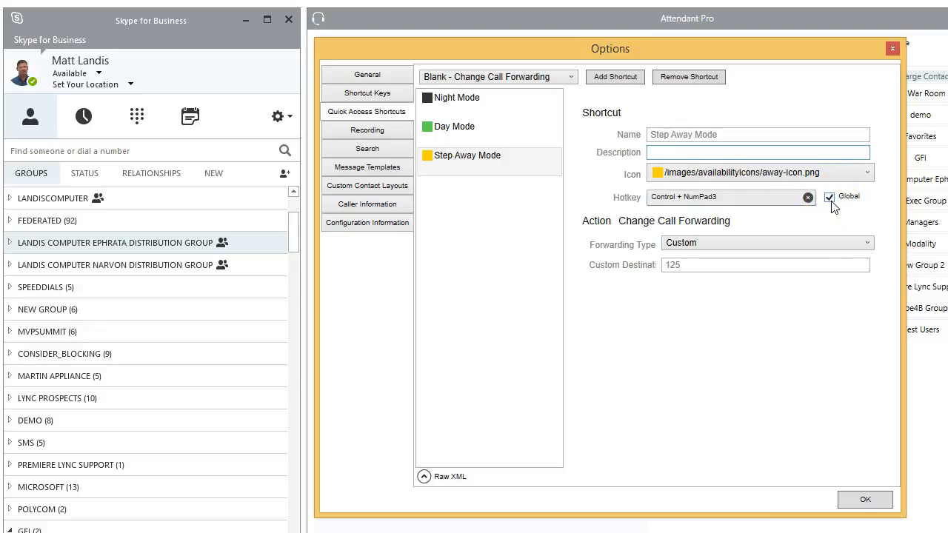
click(767, 243)
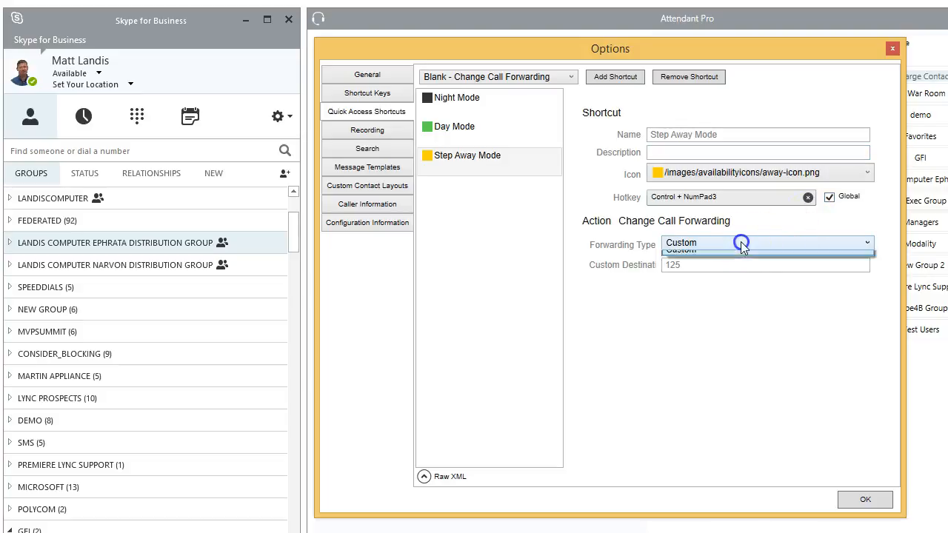
click(767, 243)
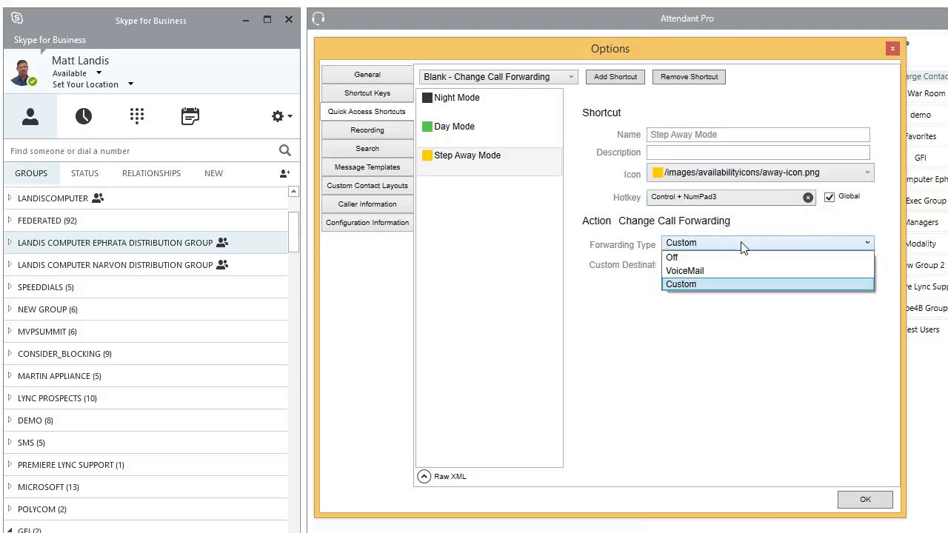
mouse_move(756, 270)
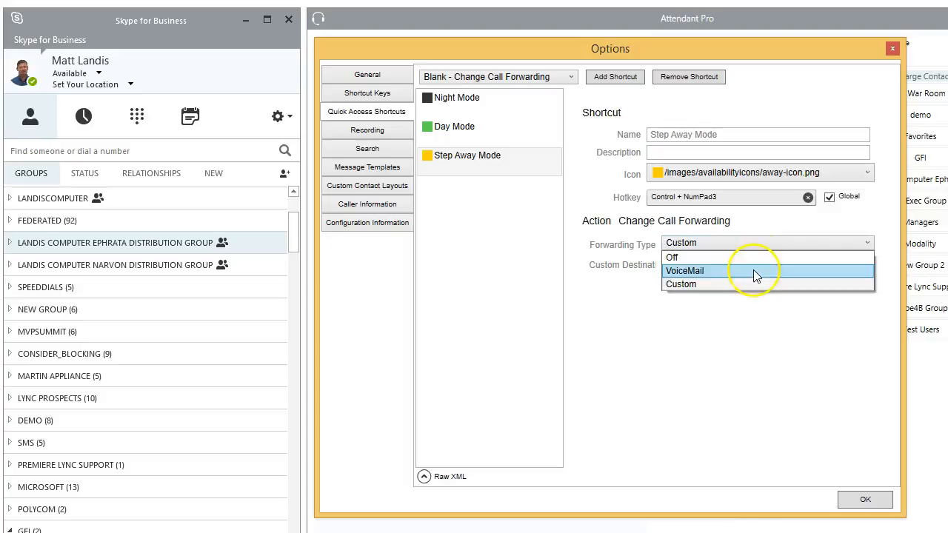
click(680, 284)
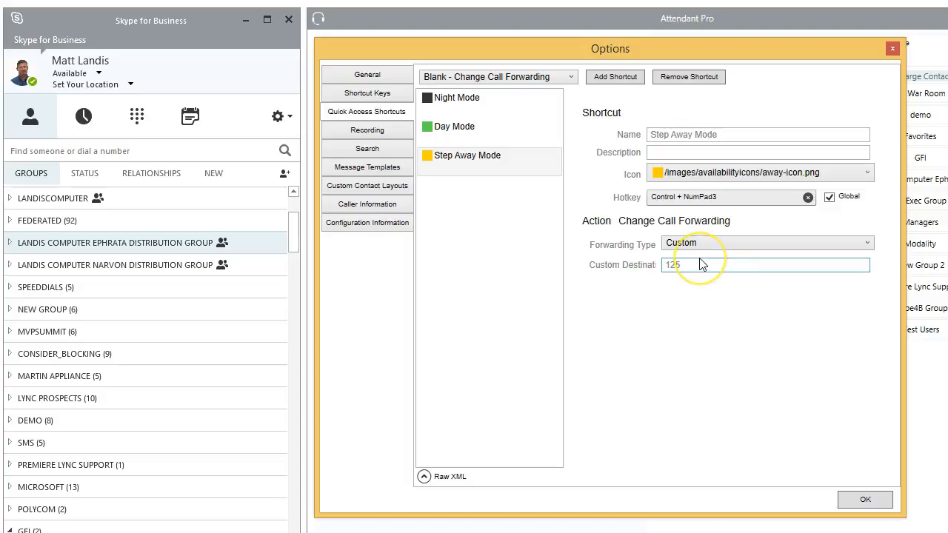
click(864, 500)
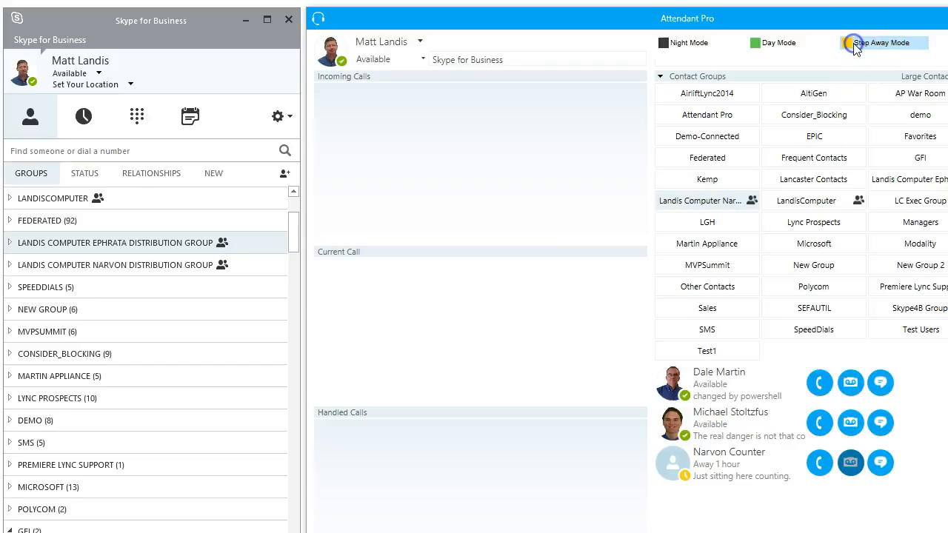
Step: Trigger the Step Away Mode shortcut in the main window to forward calls
click(884, 43)
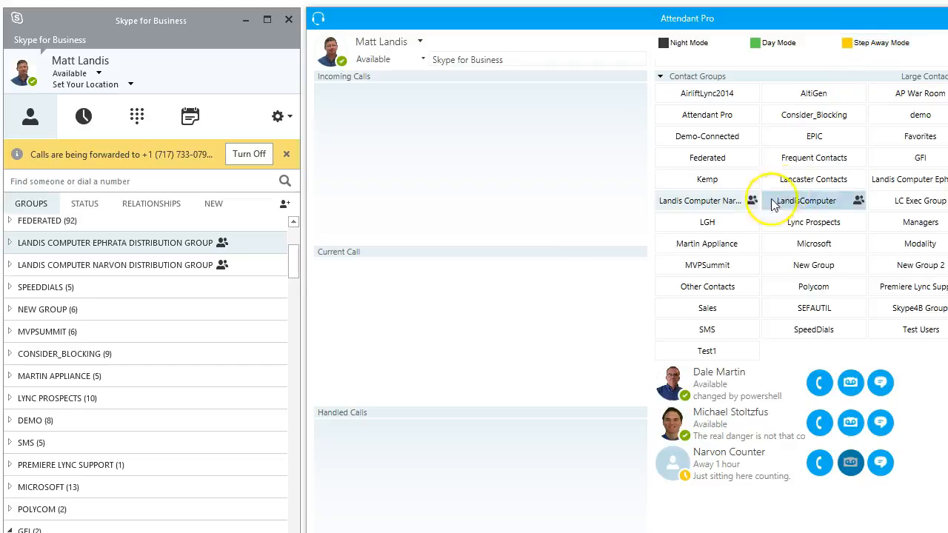